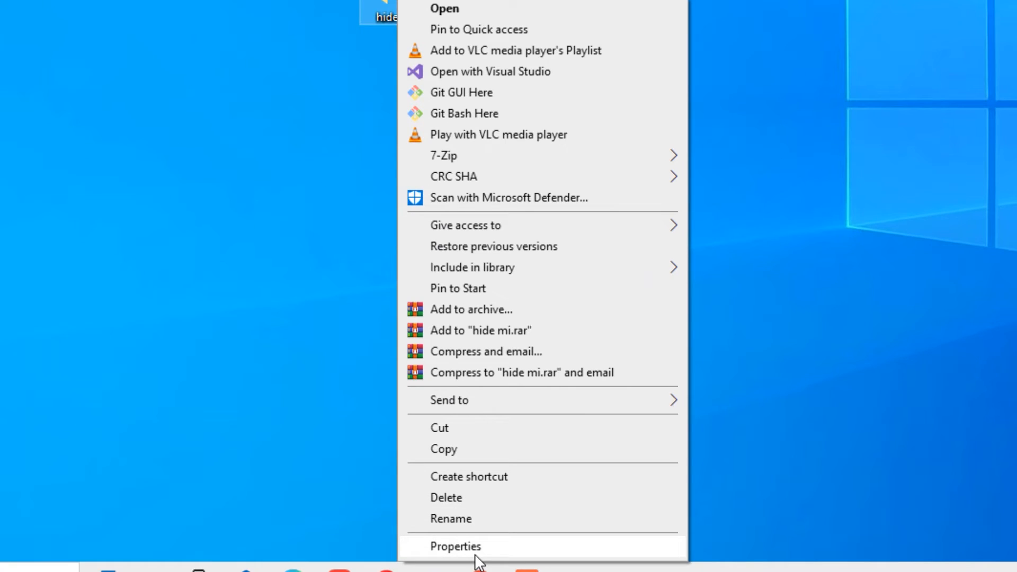
# Tick Hidden in the 'hide mi' folder's Properties and apply it.
pyautogui.click(456, 546)
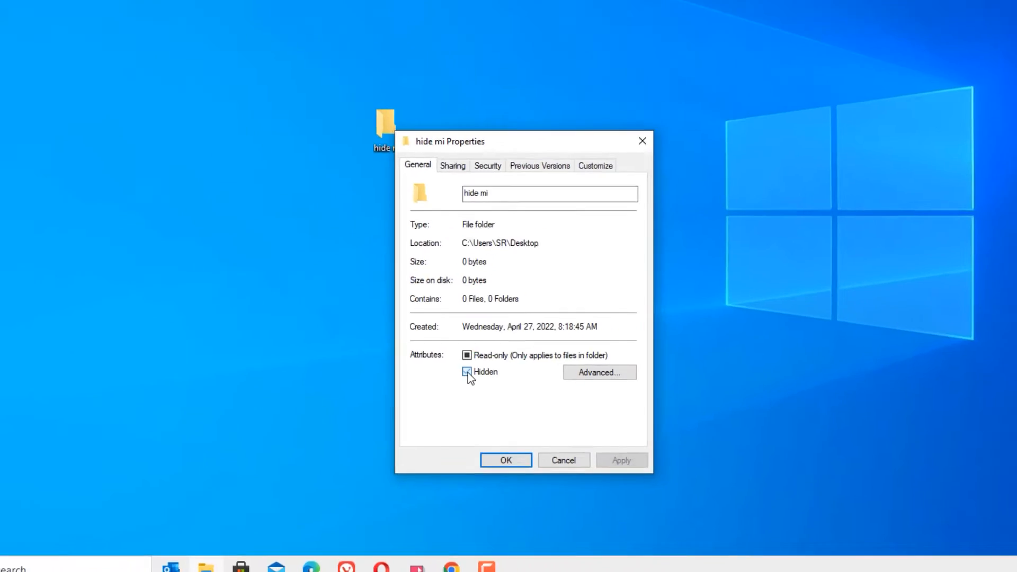
pyautogui.click(468, 372)
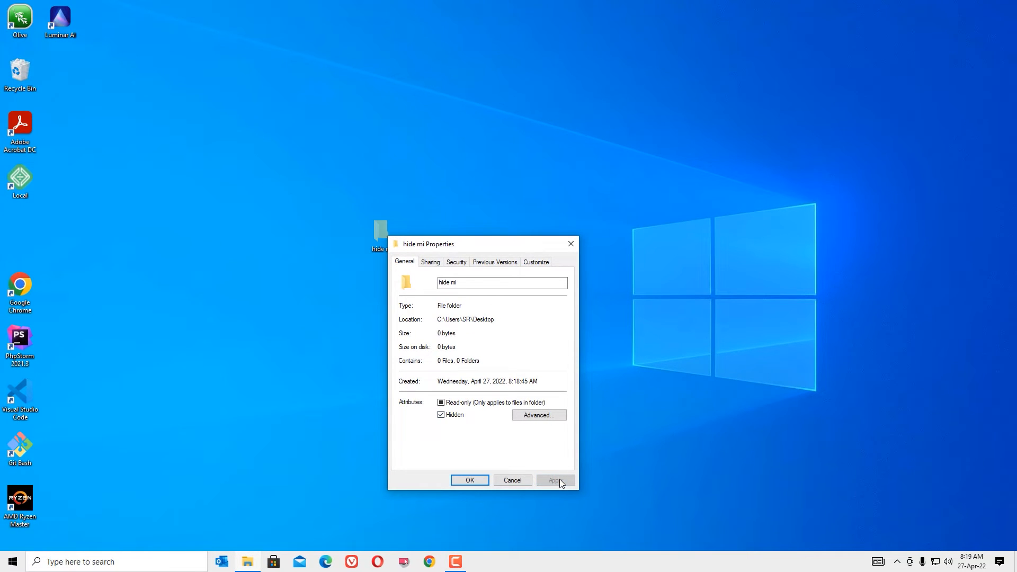
pyautogui.click(469, 480)
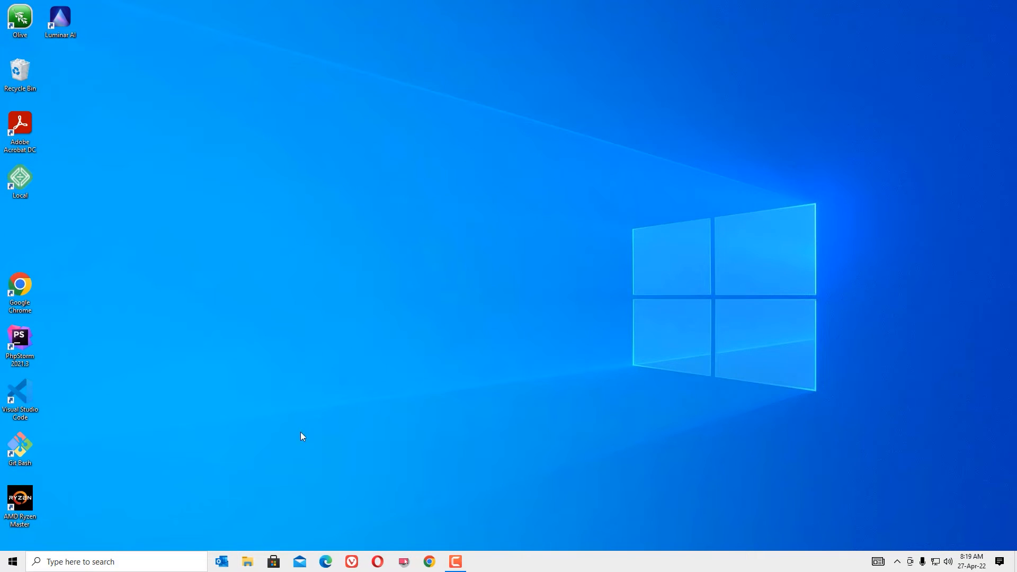
pyautogui.moveTo(379, 295)
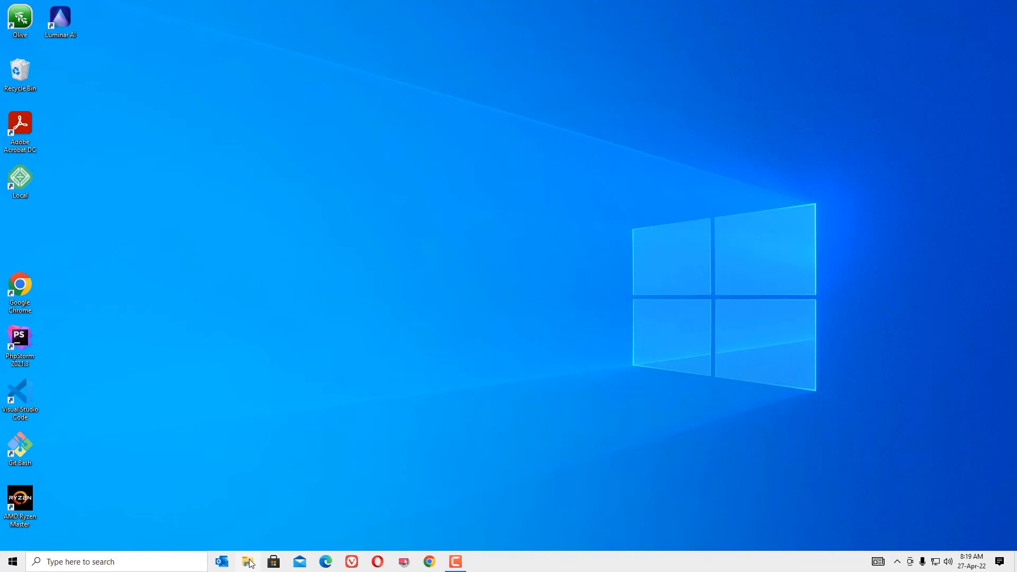
# Open Folder Options from a new File Explorer window's File menu.
pyautogui.click(248, 561)
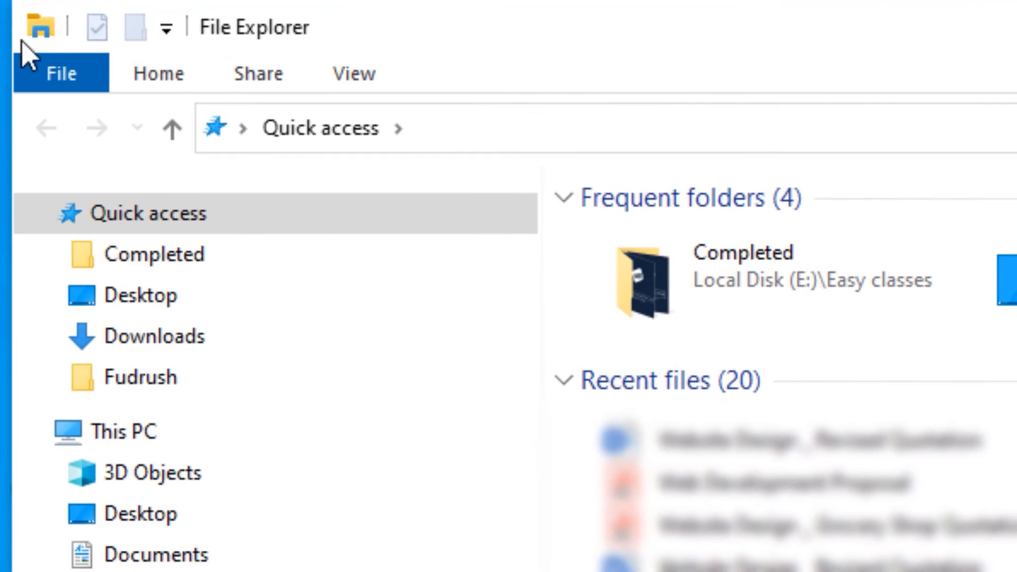
pyautogui.click(60, 73)
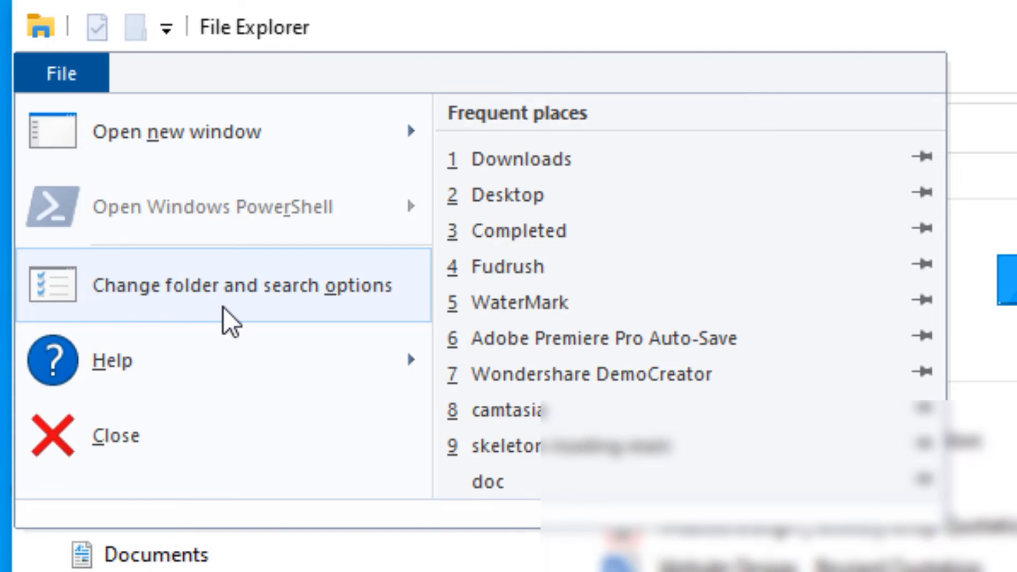
pyautogui.click(240, 286)
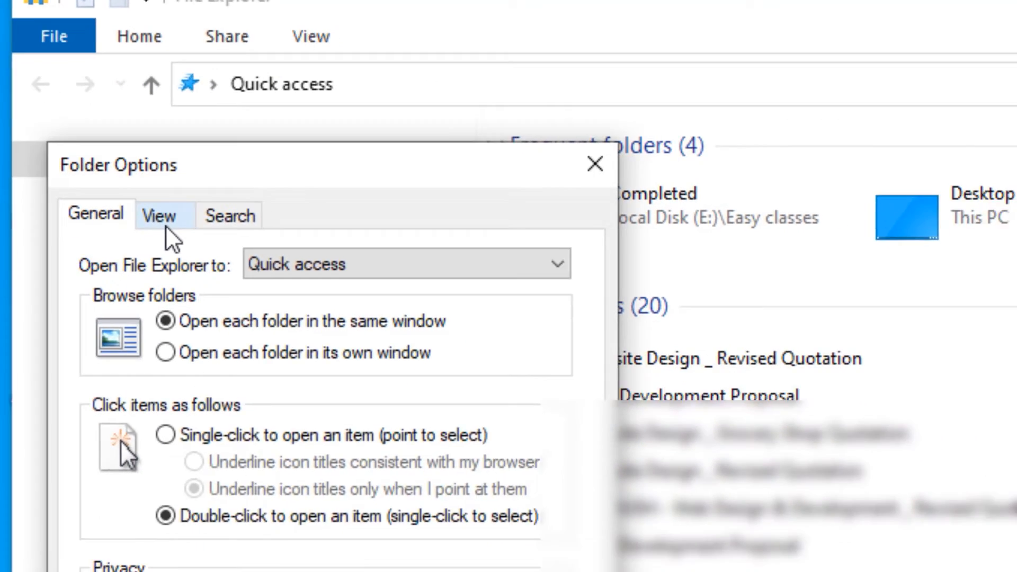
# Select 'Show hidden files, folders, and drives' on the View tab and confirm.
pyautogui.click(164, 216)
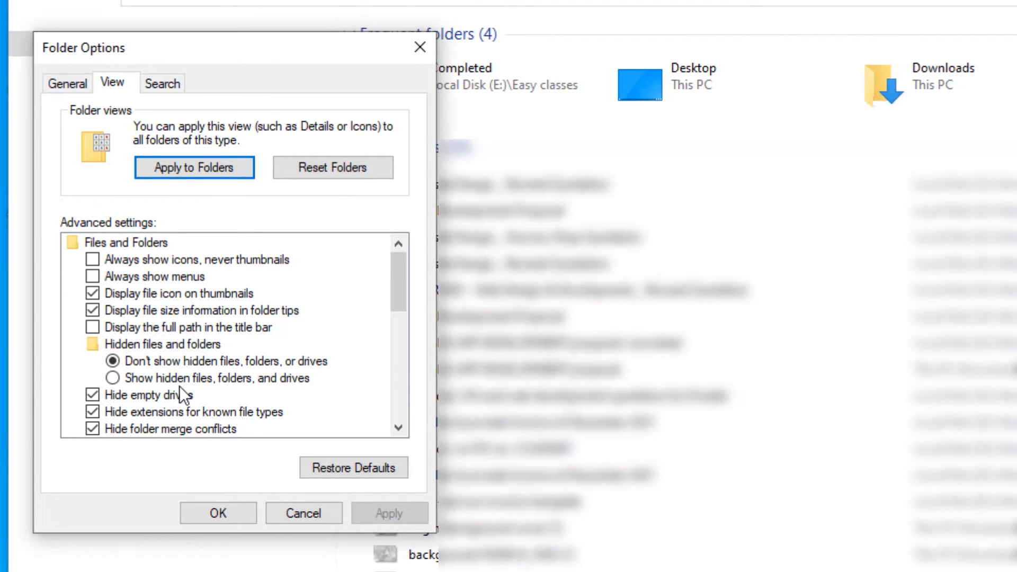
pyautogui.click(115, 378)
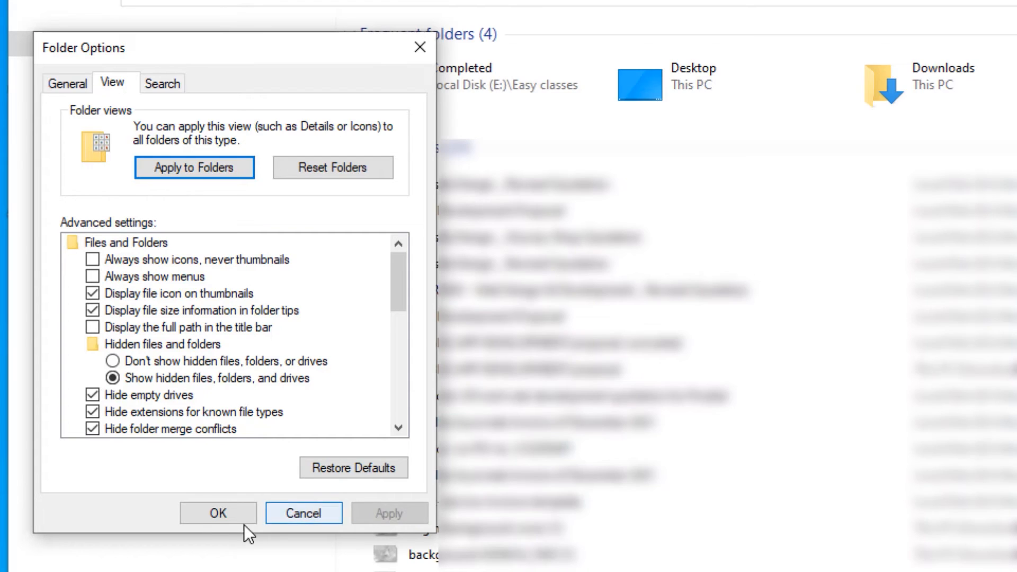
pyautogui.click(218, 514)
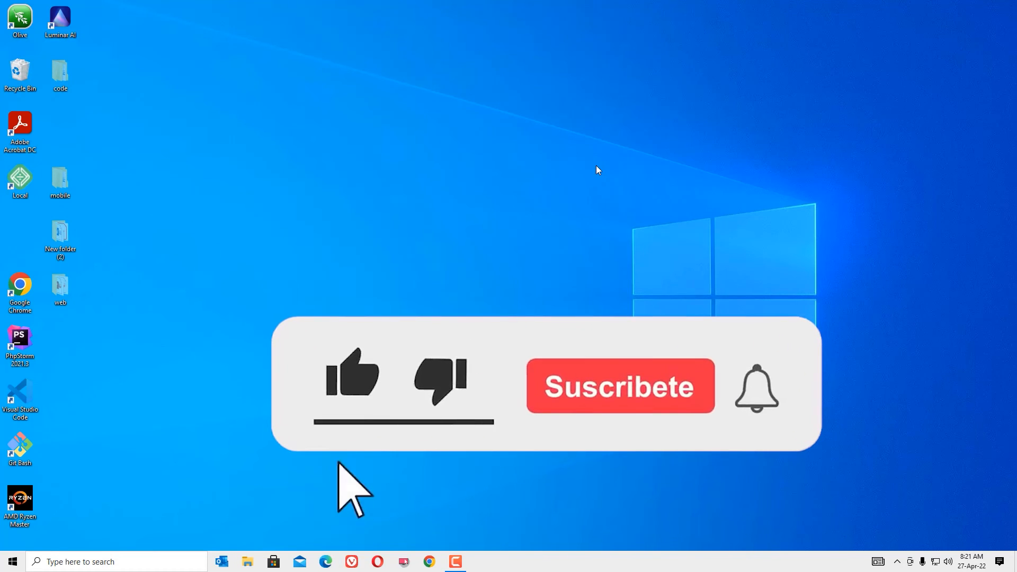
pyautogui.click(350, 379)
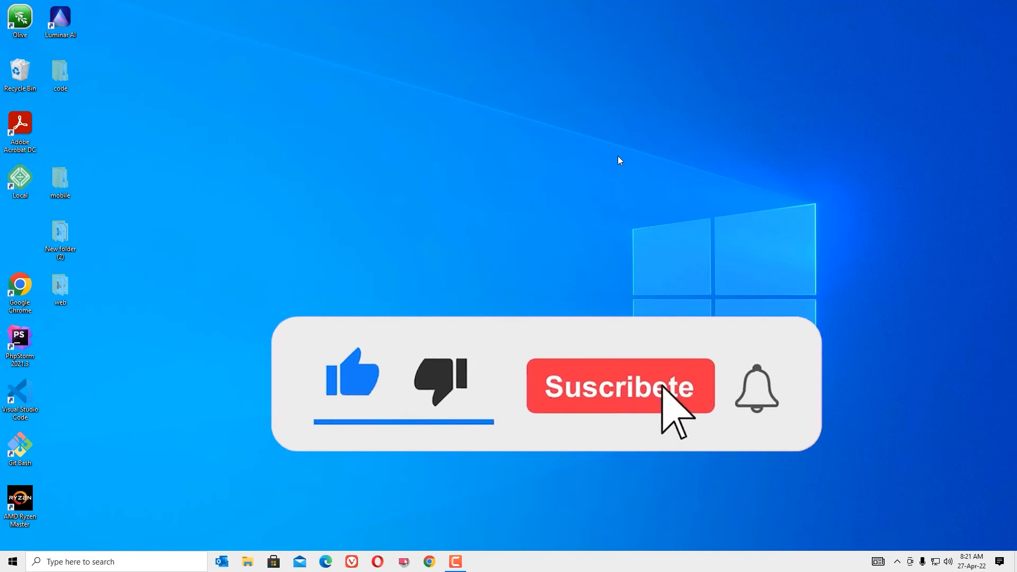
pyautogui.click(619, 386)
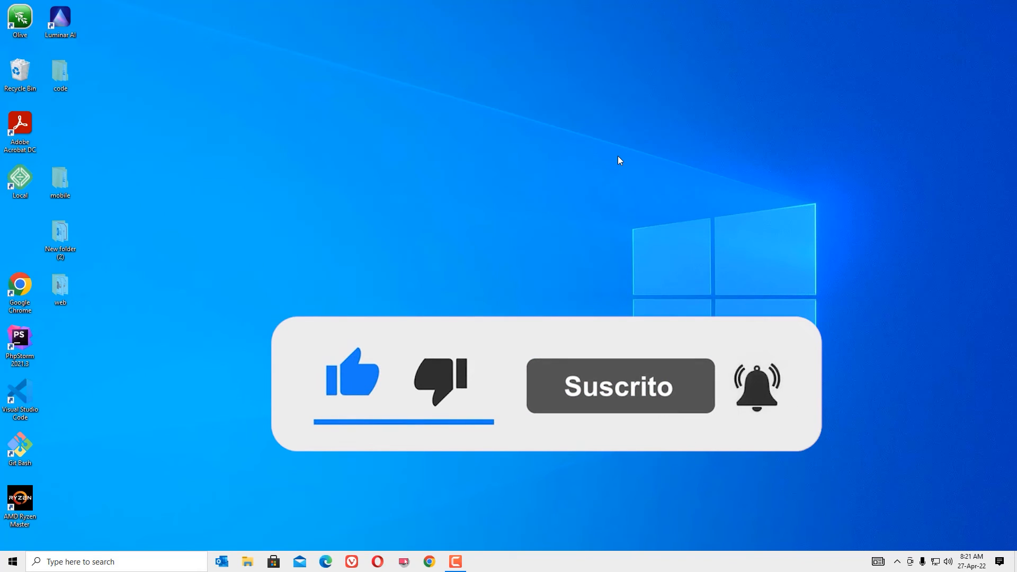